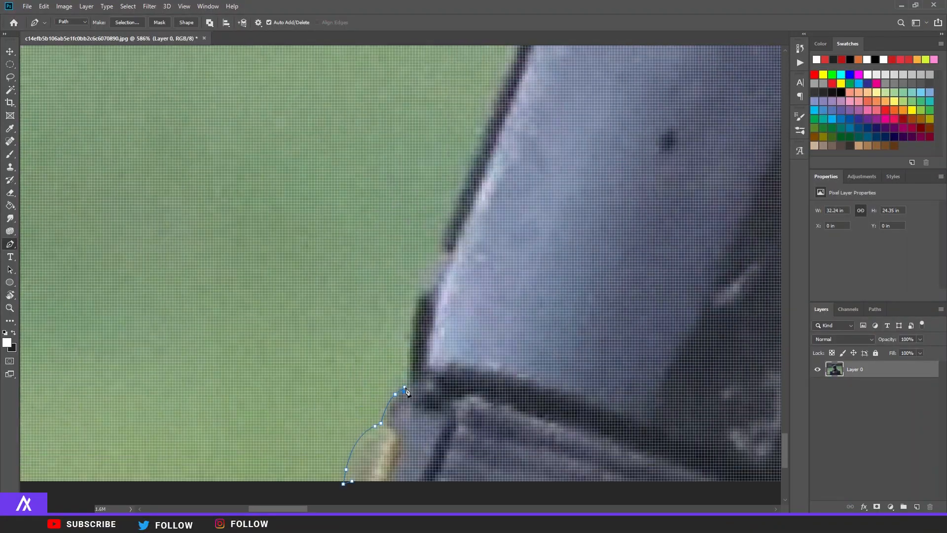
- Zoom out to follow the figure's shoulder outline while tracing the pen path
{"action": "key", "text": "alt+z"}
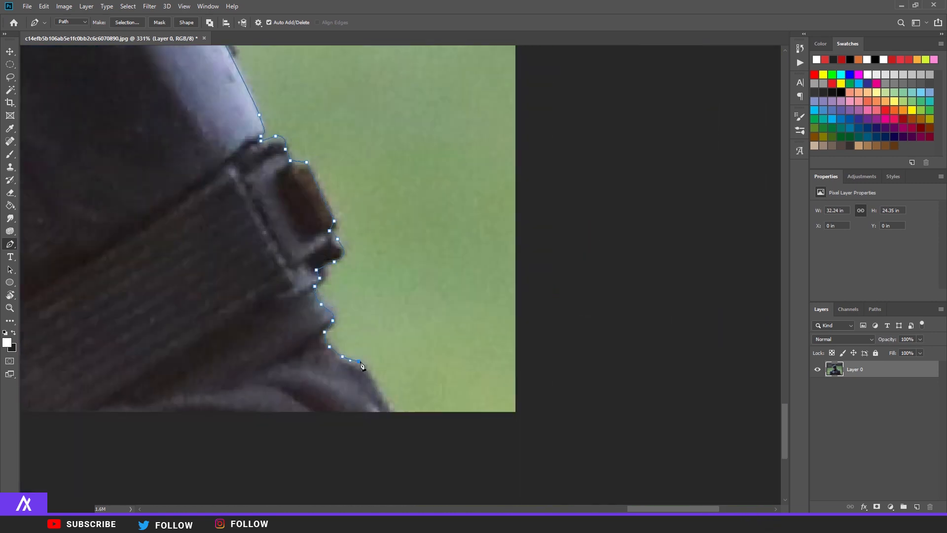
- Set Gradient Map 2 to the black-to-white preset so the figure reads greyscale over the red moon
{"action": "left_click", "coordinate": [282, 39]}
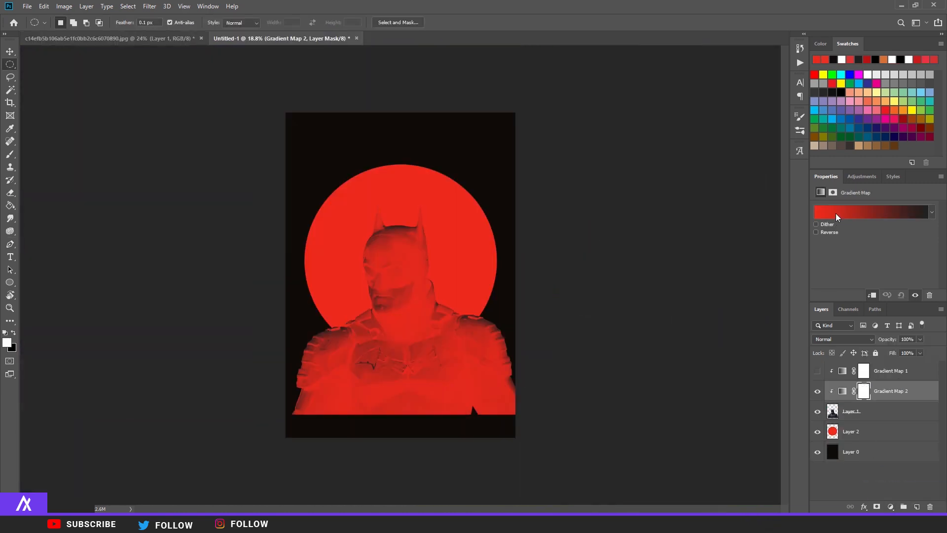
{"action": "left_click", "coordinate": [870, 212]}
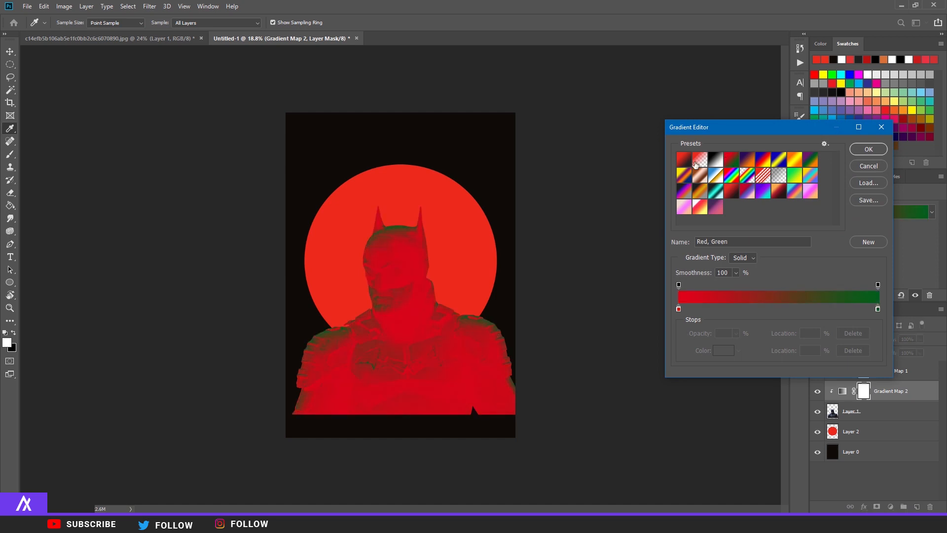
{"action": "left_click", "coordinate": [867, 149]}
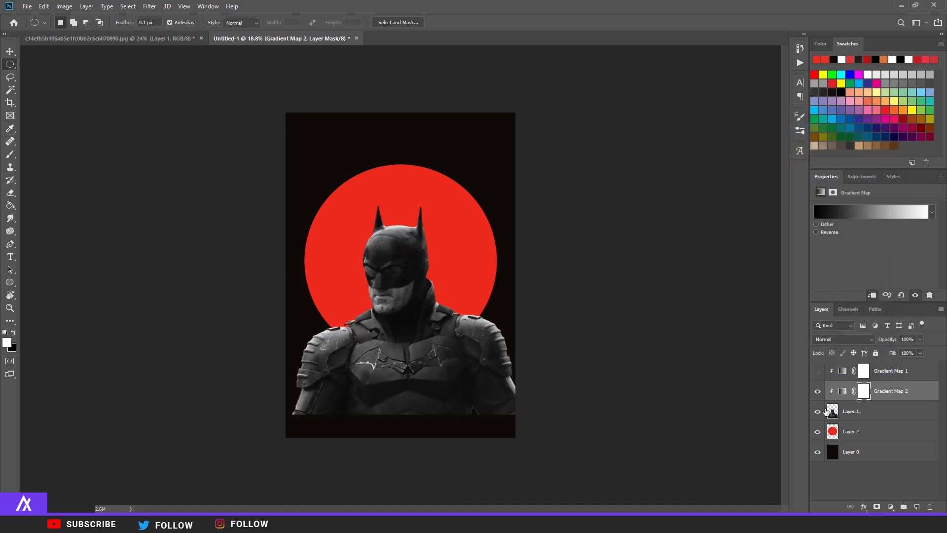
{"action": "left_click", "coordinate": [871, 212]}
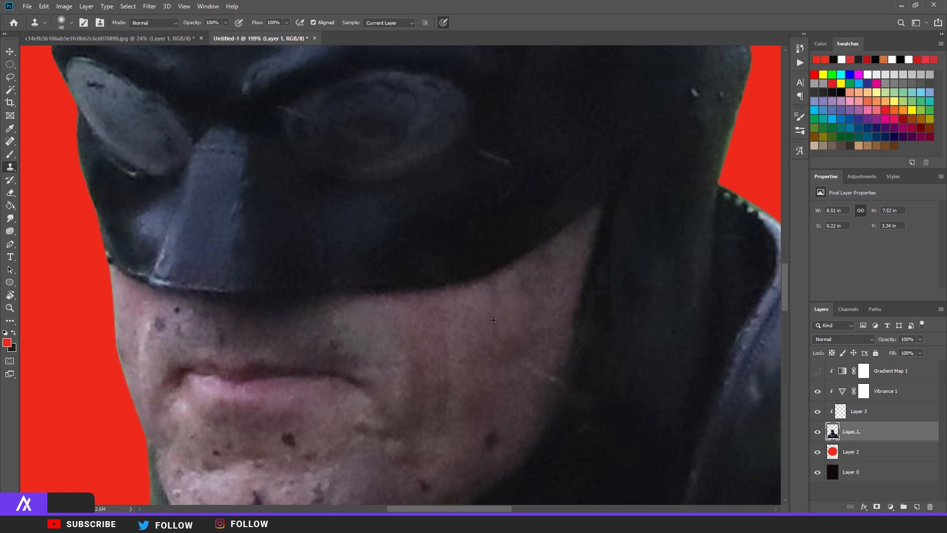
{"action": "mouse_move", "coordinate": [461, 322]}
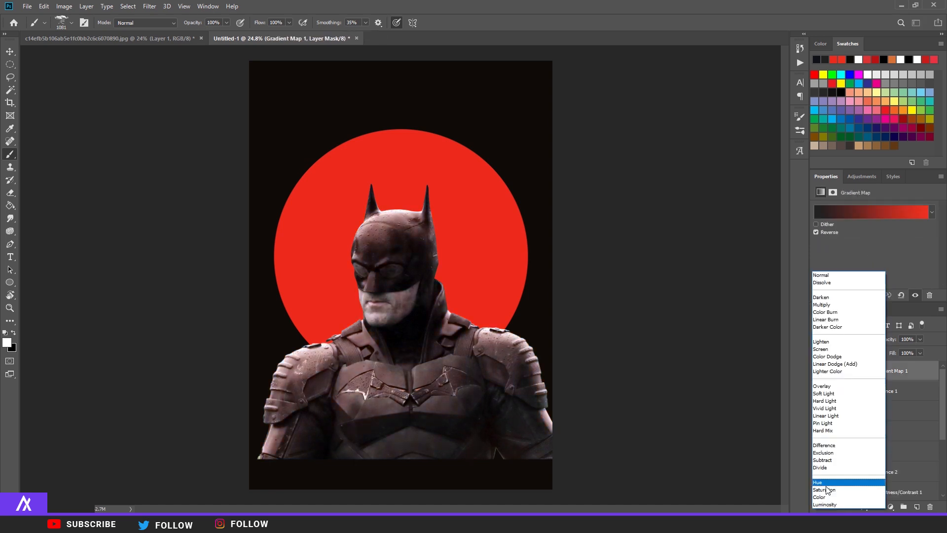
- Apply the Color Dodge blend so the red BATMAN logo sits under the figure
{"action": "left_click", "coordinate": [820, 481]}
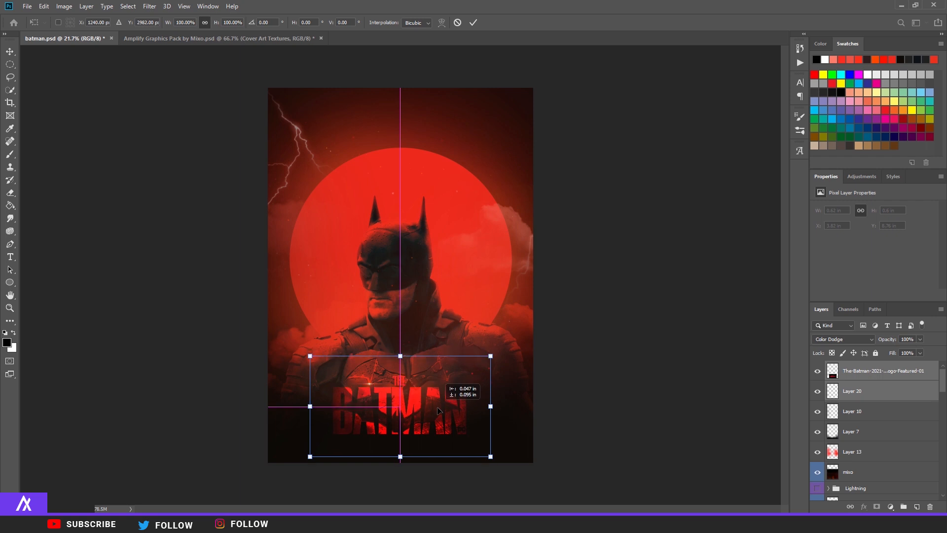
- Confirm the logo's size and placement before adding the name, date and credits
{"action": "left_click", "coordinate": [473, 22]}
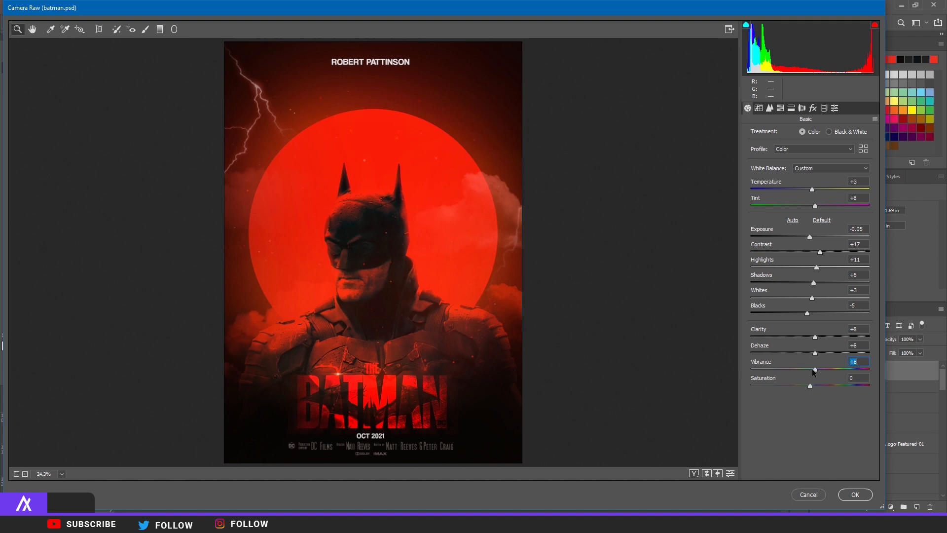
- Try the B&W Punch preset in Camera Raw and compare it beside the red original
{"action": "left_click", "coordinate": [780, 109]}
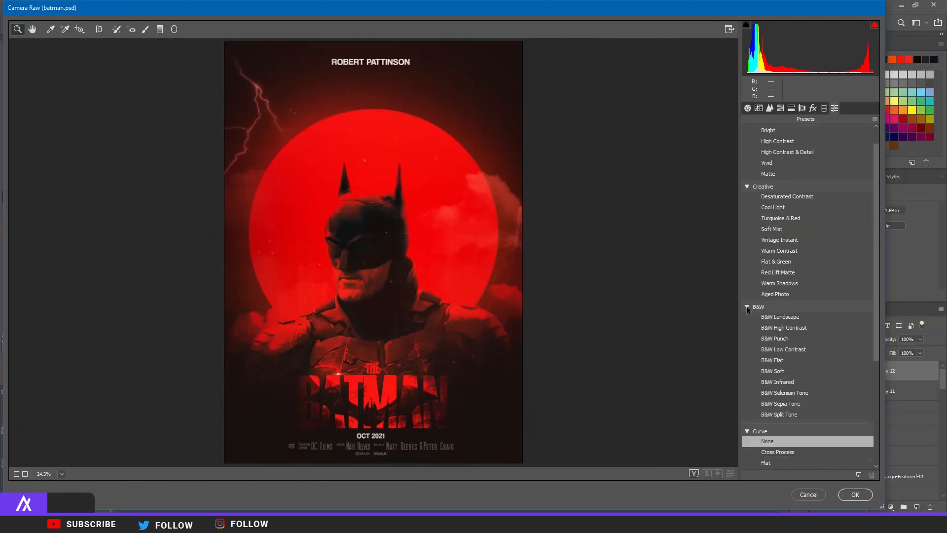
{"action": "left_click", "coordinate": [776, 338]}
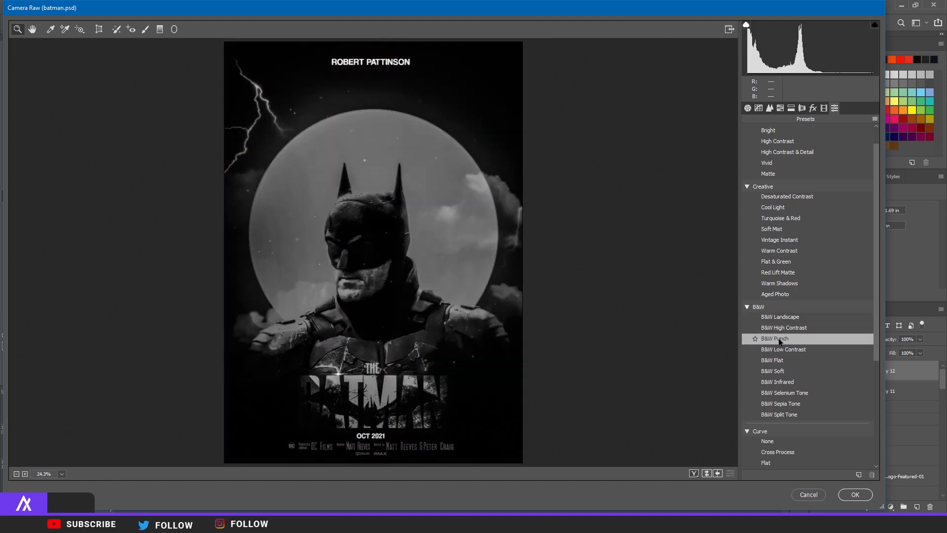
{"action": "left_click", "coordinate": [776, 339]}
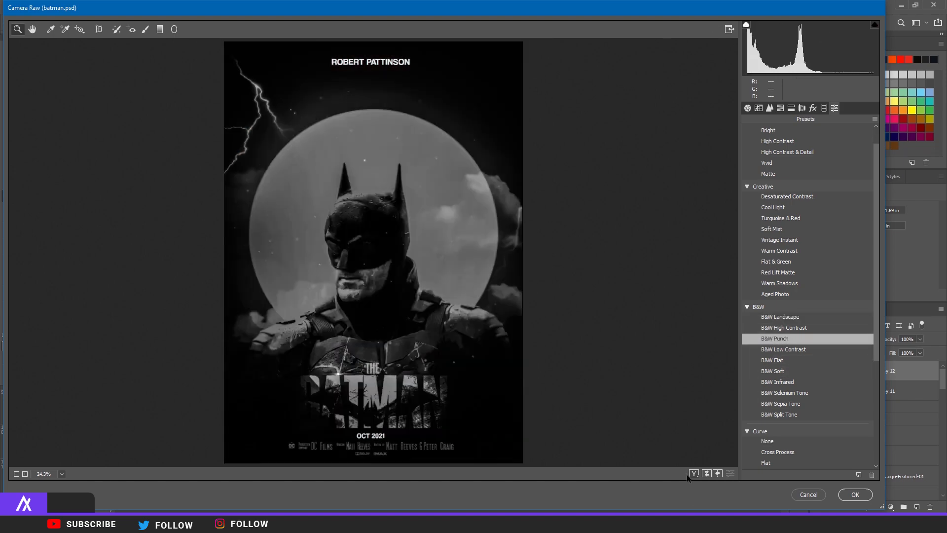
{"action": "left_click", "coordinate": [693, 473]}
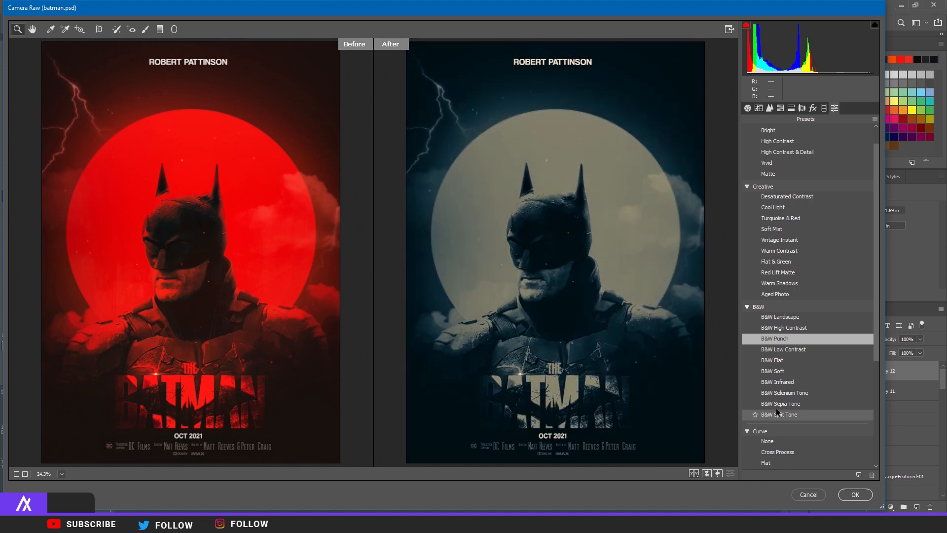
- Preview B&W Sepia Tone, Flat, Punch and High Contrast, then settle on B&W Landscape
{"action": "left_click", "coordinate": [785, 392]}
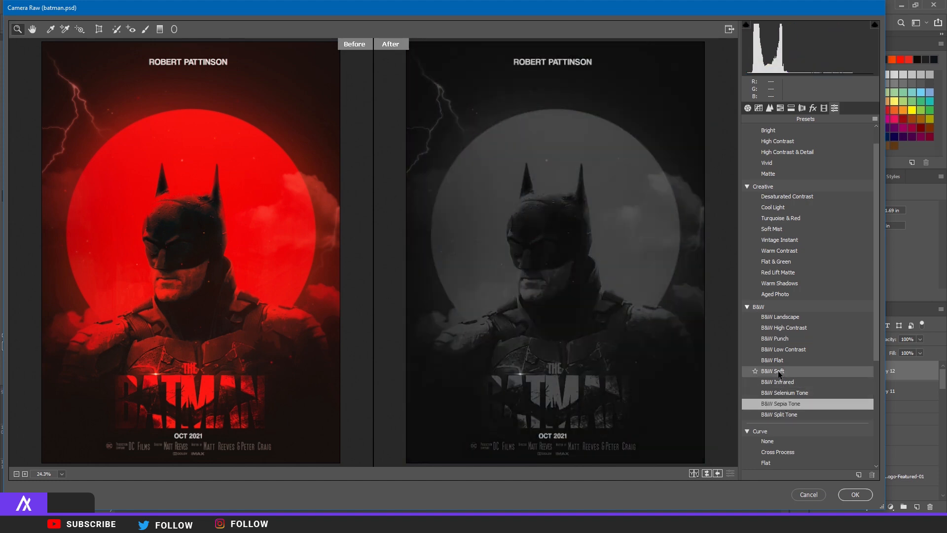
{"action": "left_click", "coordinate": [771, 360]}
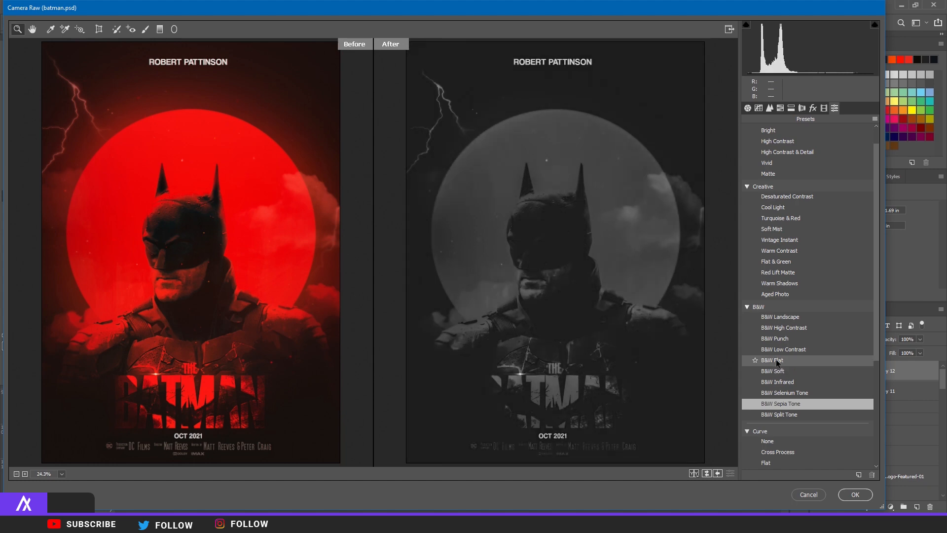
{"action": "left_click", "coordinate": [783, 328]}
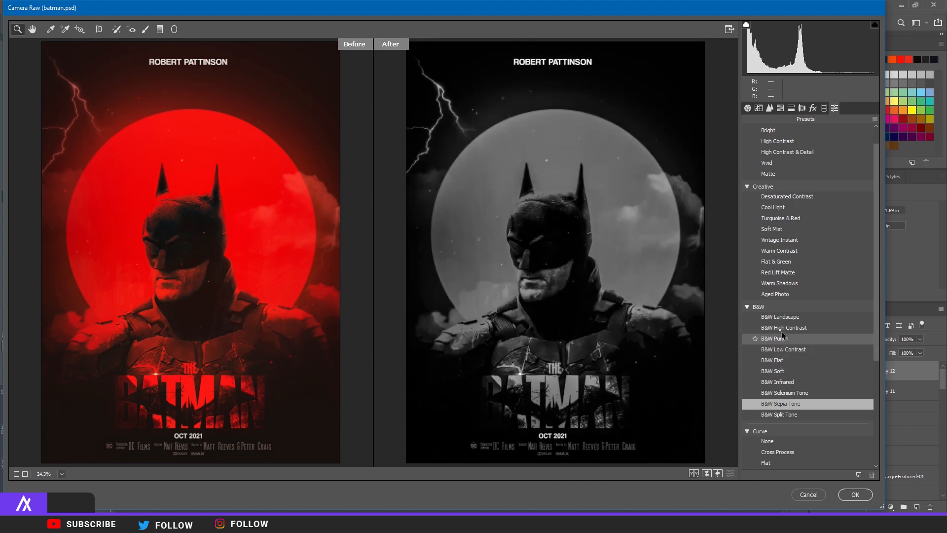
{"action": "left_click", "coordinate": [777, 382]}
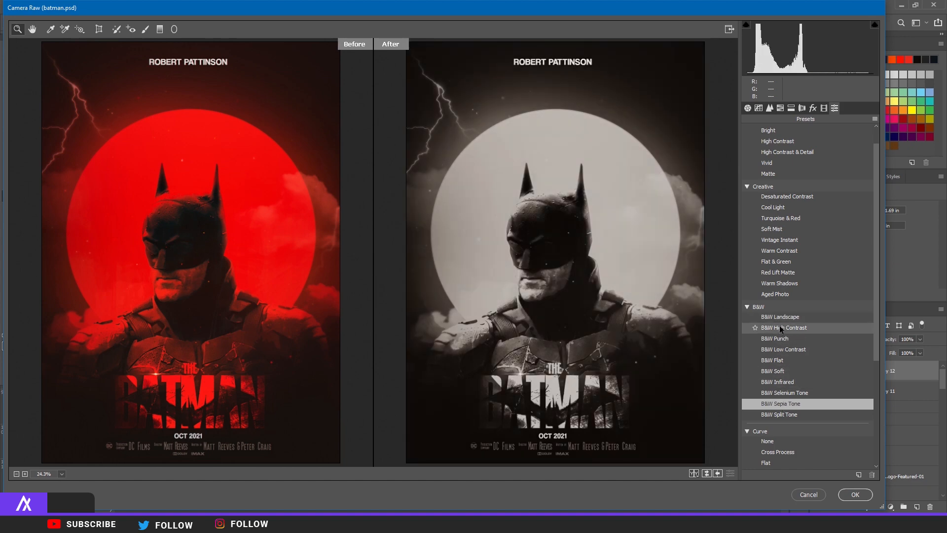
{"action": "left_click", "coordinate": [780, 316]}
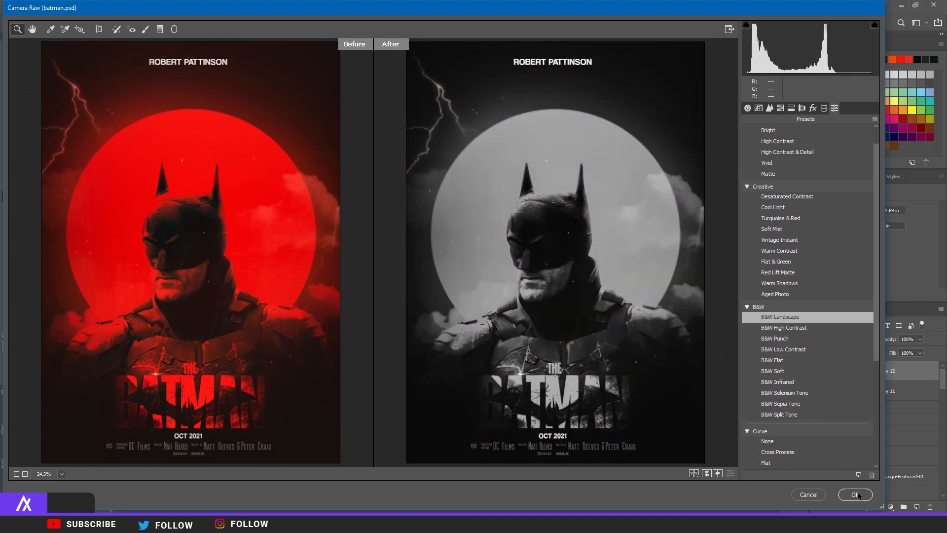
- Accept the B&W grade, show the Gradient Map 2 copy 12 layer, and ready a soft brush
{"action": "left_click", "coordinate": [855, 494]}
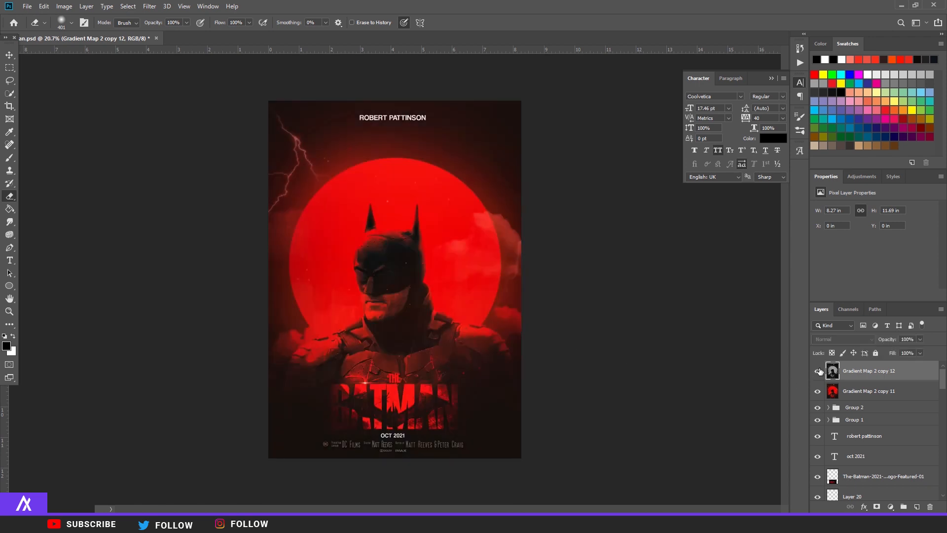
{"action": "left_click", "coordinate": [818, 371]}
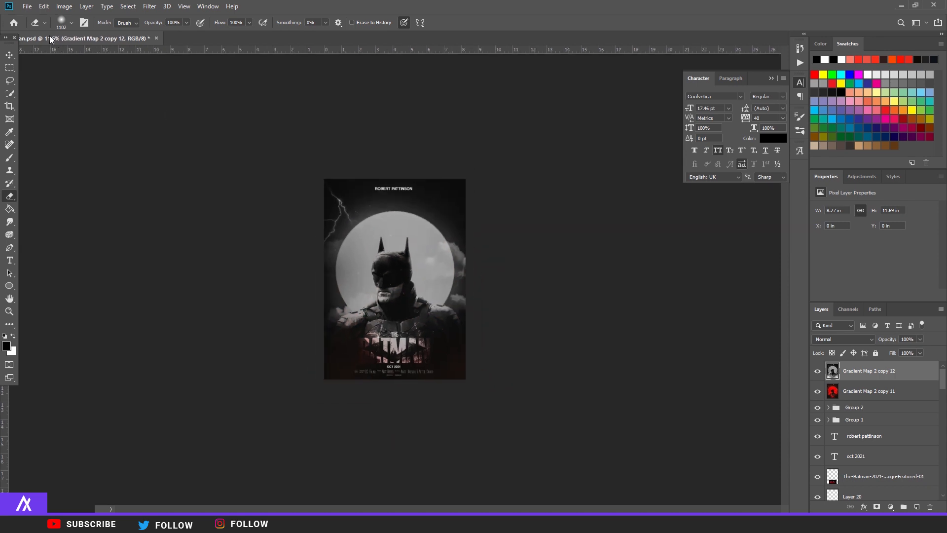
{"action": "left_click", "coordinate": [71, 23]}
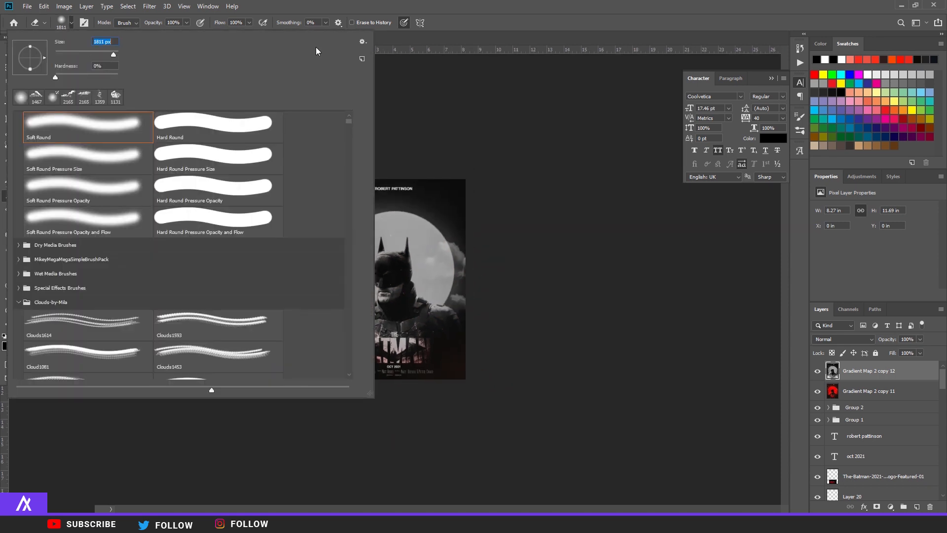